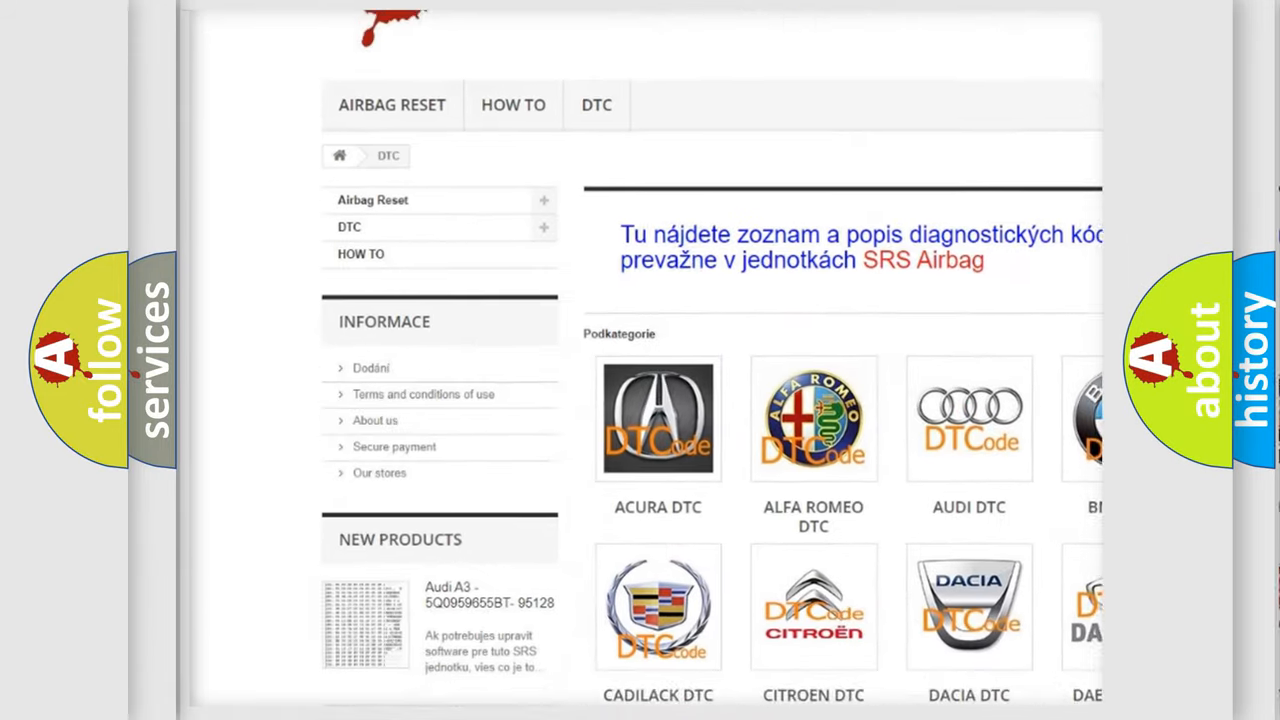
{"action": "scroll", "scroll_direction": "down", "scroll_amount": 3}
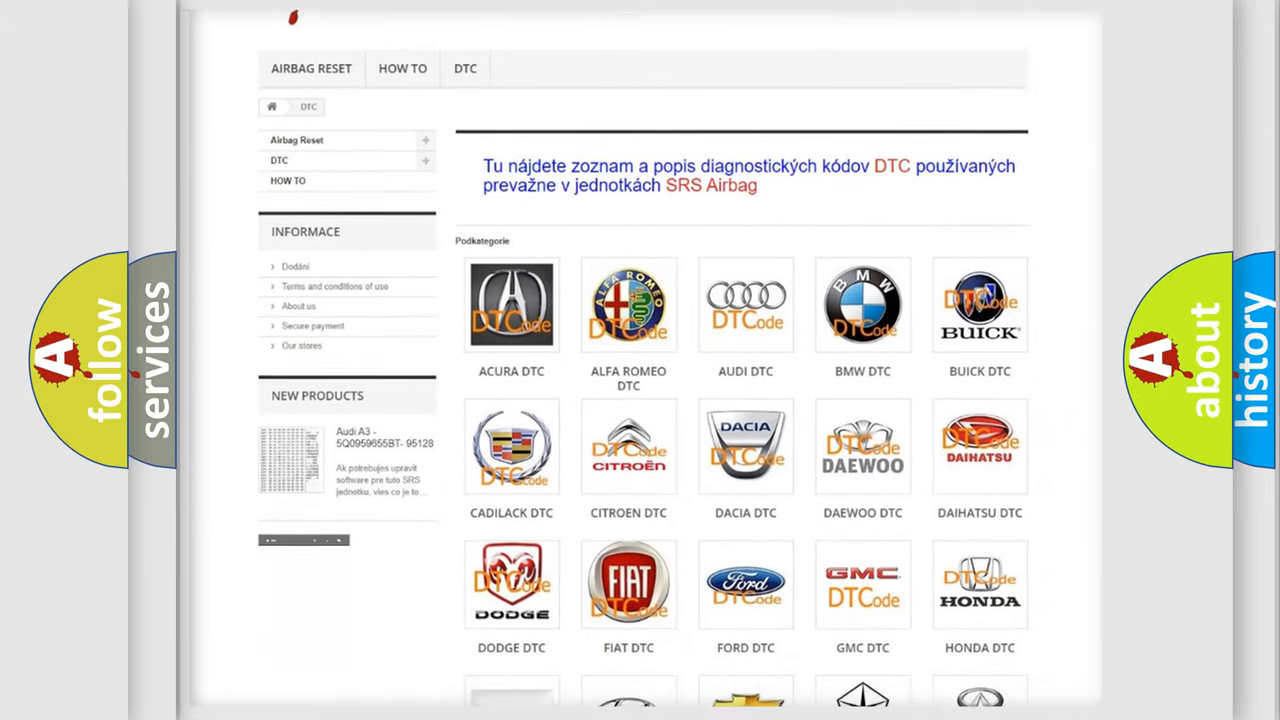
{"action": "scroll", "scroll_direction": "down", "scroll_amount": 3}
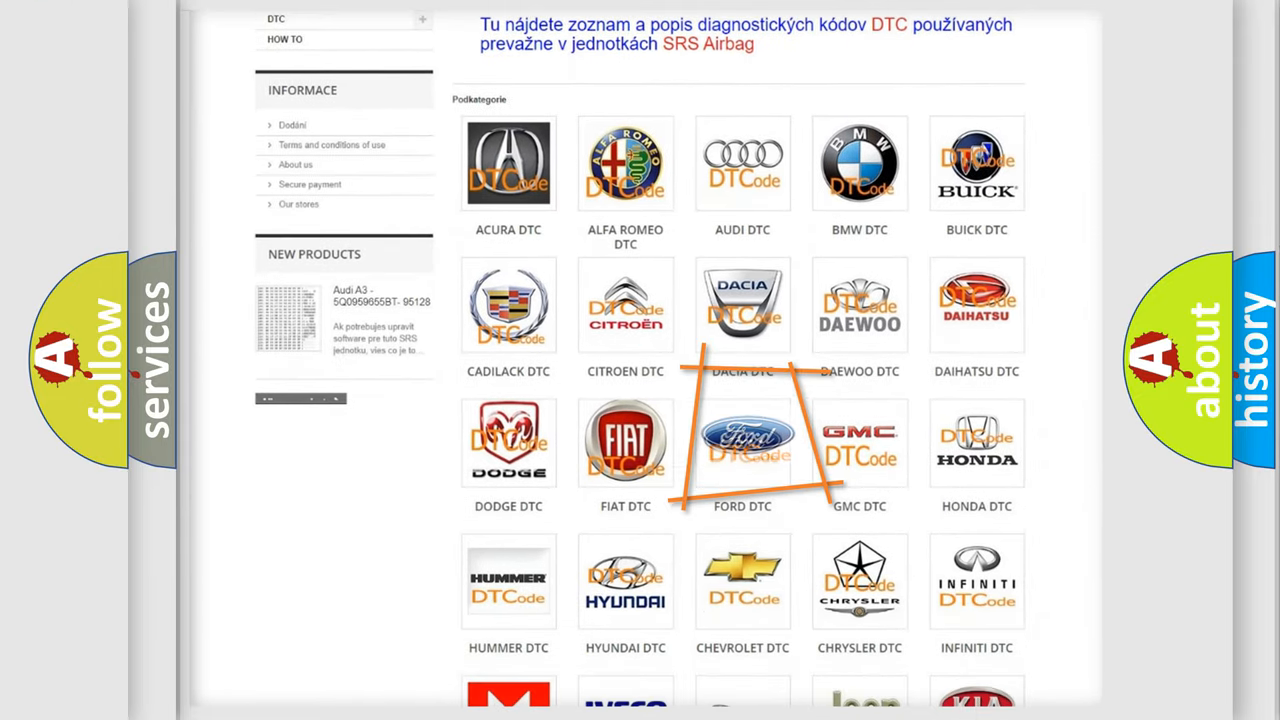